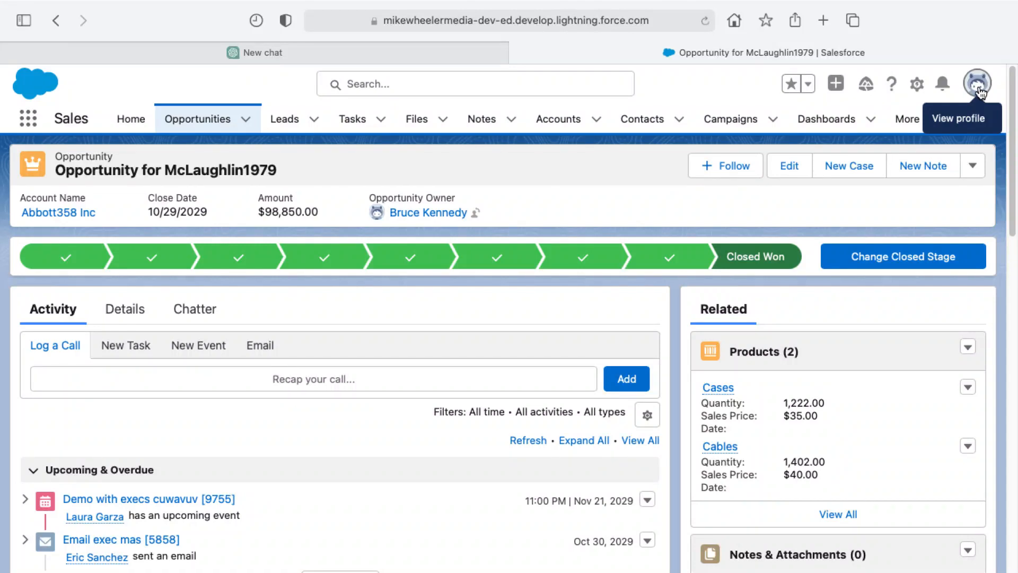
# Show the profile menu listing three recent usernames plus 14 more.
pyautogui.click(978, 83)
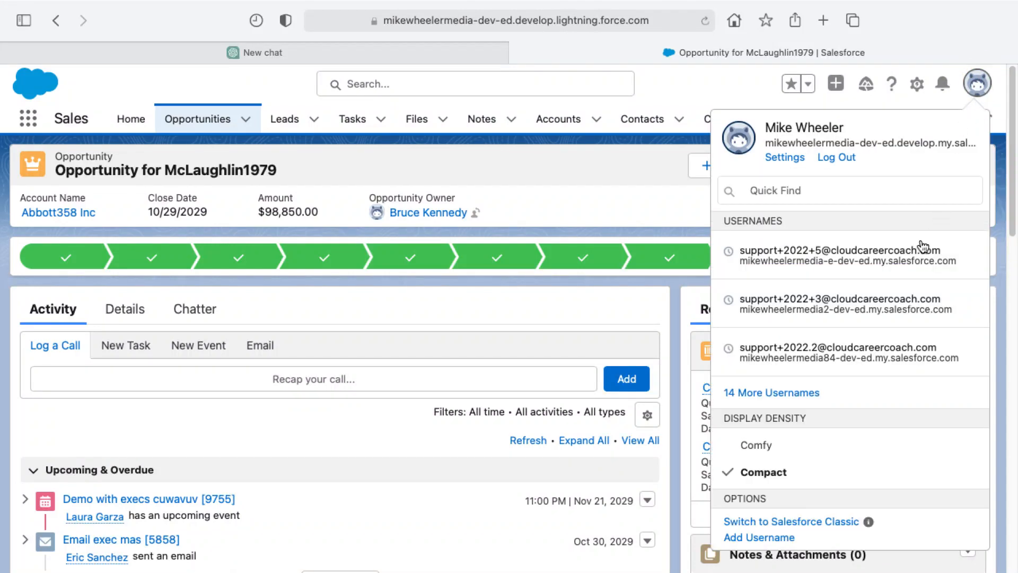
pyautogui.moveTo(871, 345)
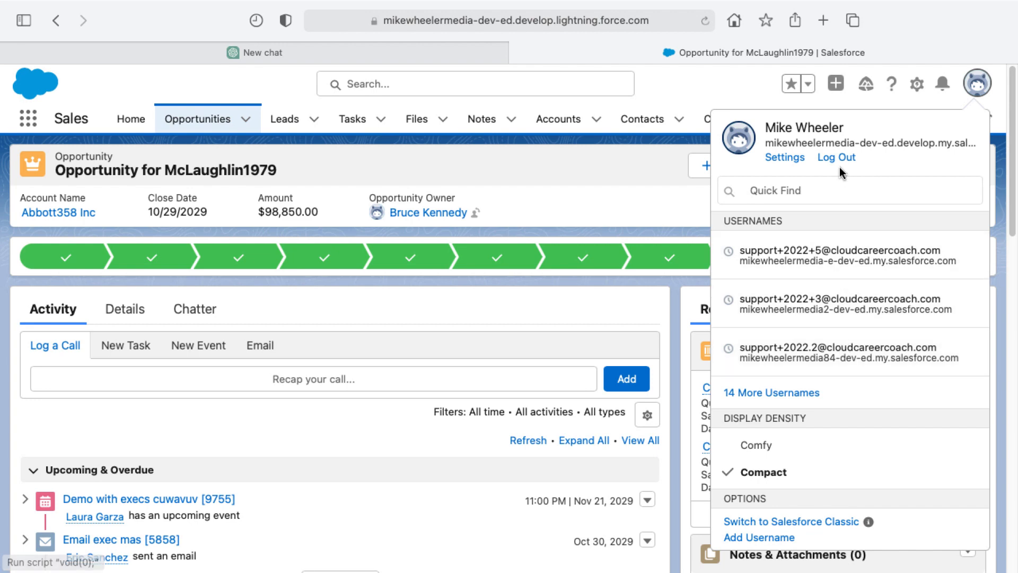
# Log out of the org, landing on the login page with 18 saved usernames.
pyautogui.click(835, 157)
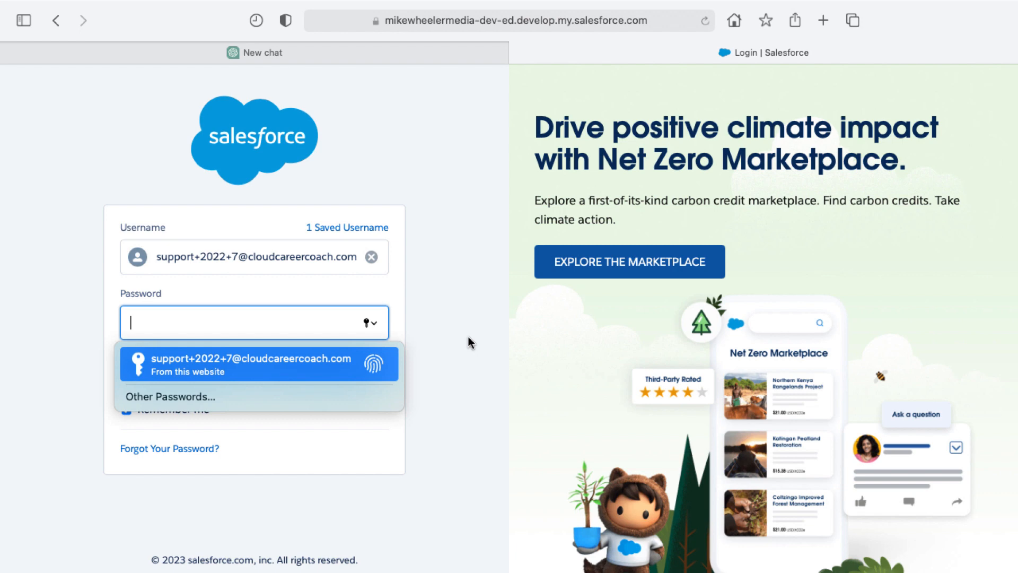
pyautogui.moveTo(328, 232)
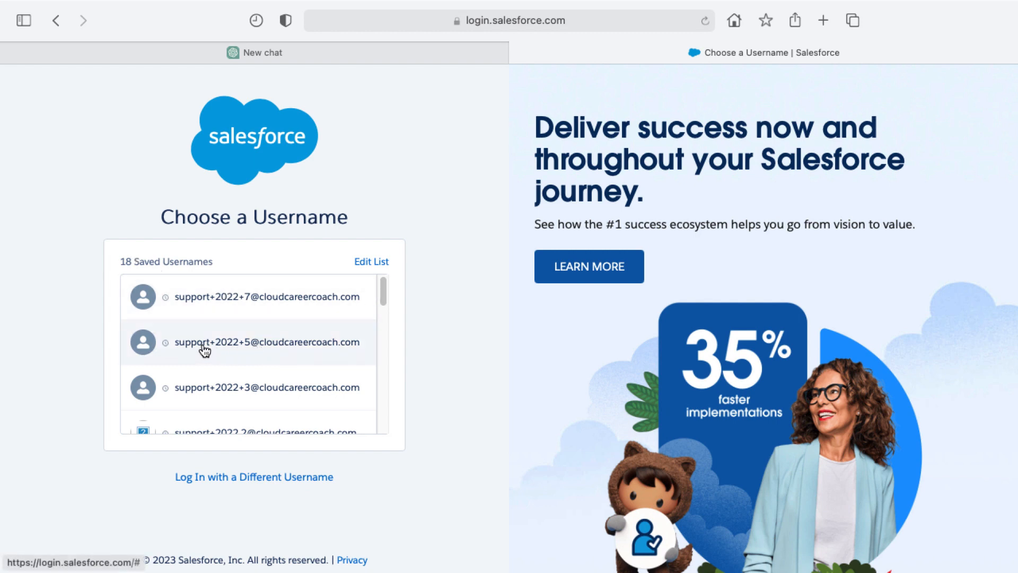
pyautogui.moveTo(241, 347)
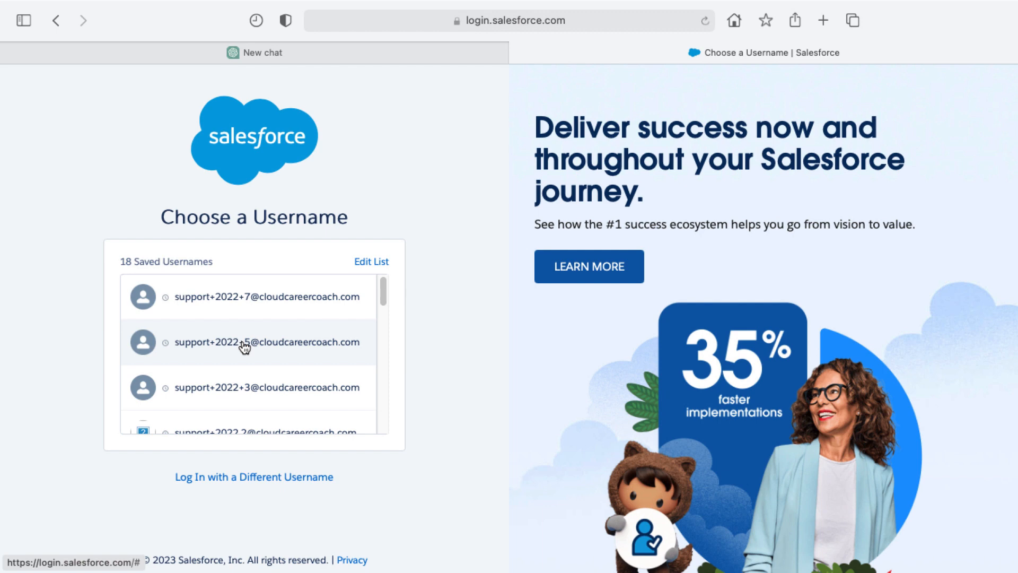
pyautogui.moveTo(312, 333)
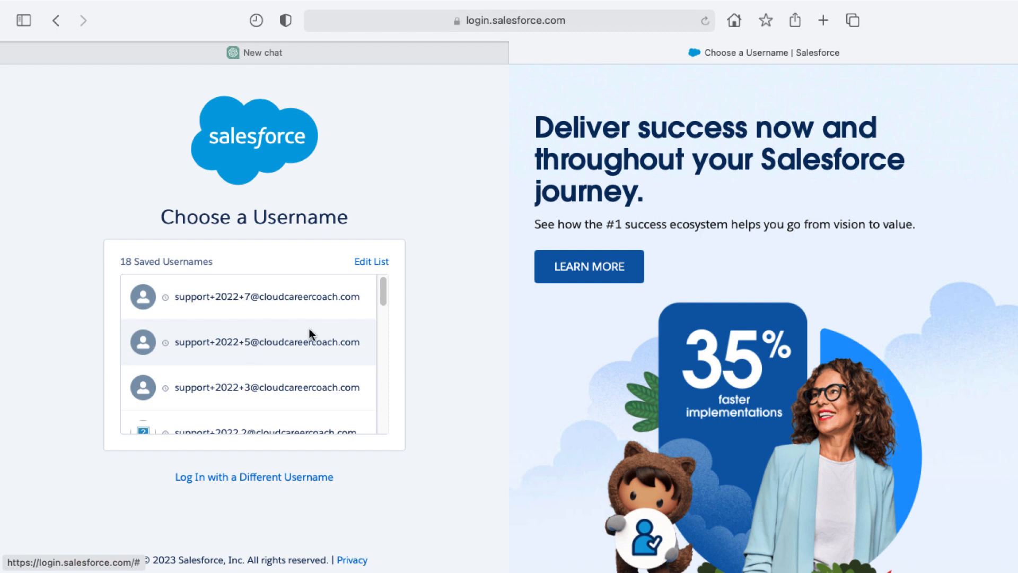
# Edit the saved username list, remove two old logins and save the 2 changes, leaving 16.
pyautogui.click(372, 260)
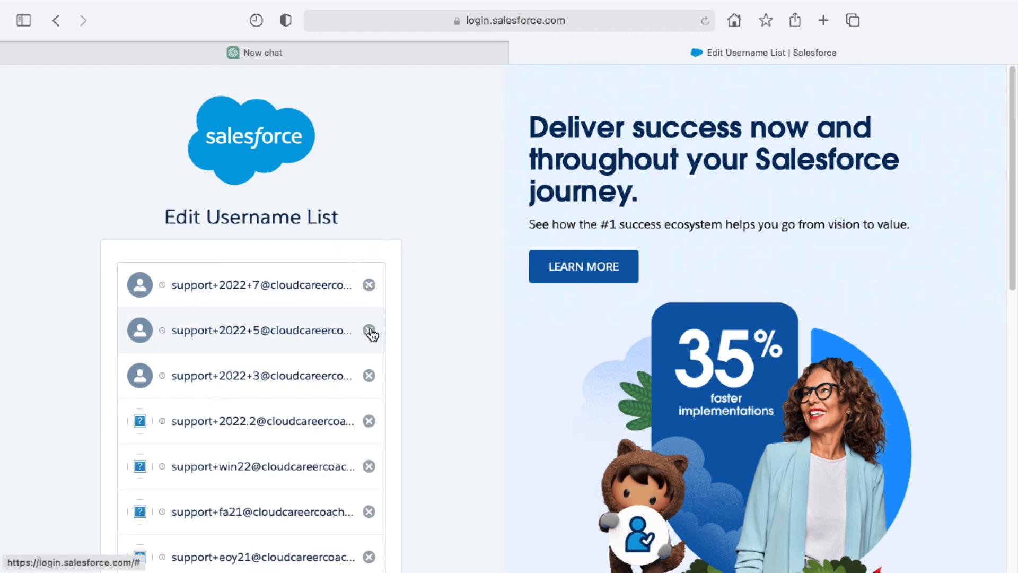
pyautogui.click(369, 331)
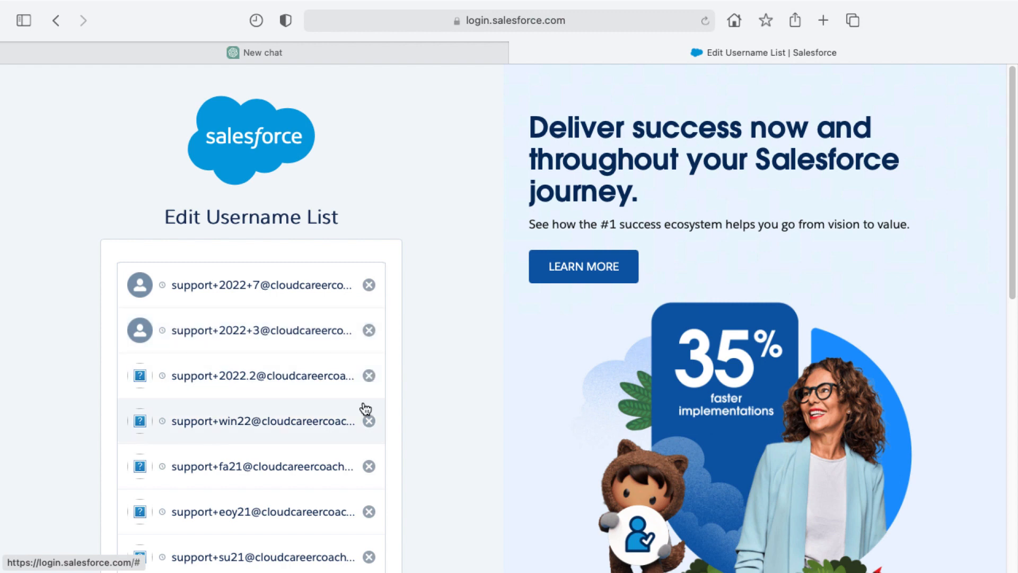
pyautogui.scroll(-3)
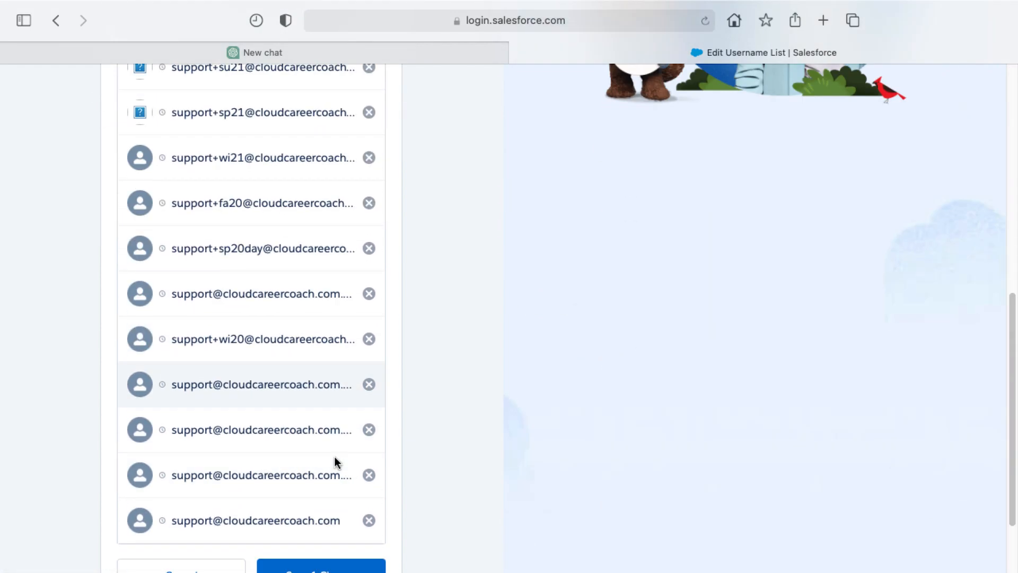
pyautogui.moveTo(368, 344)
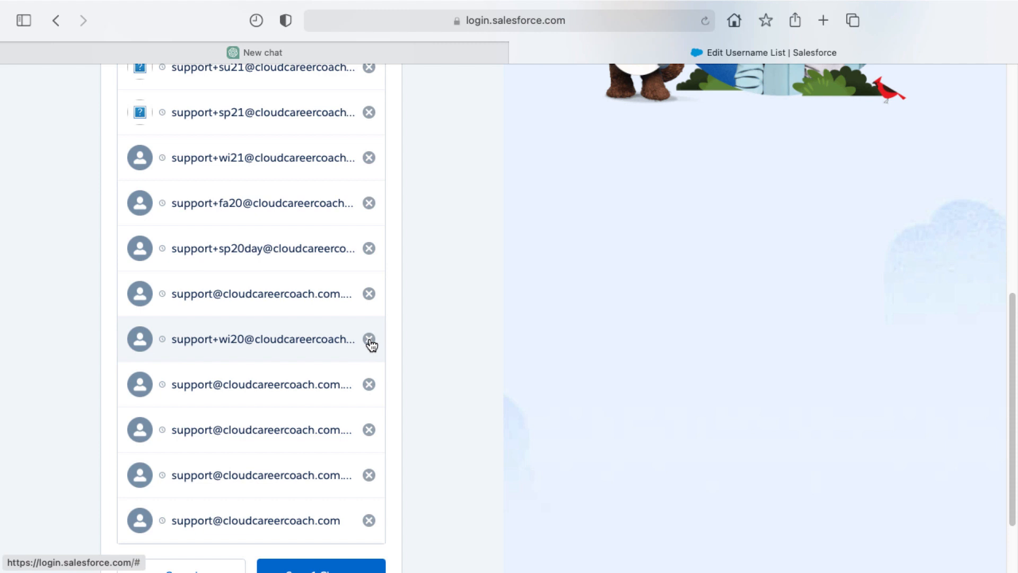
pyautogui.click(368, 340)
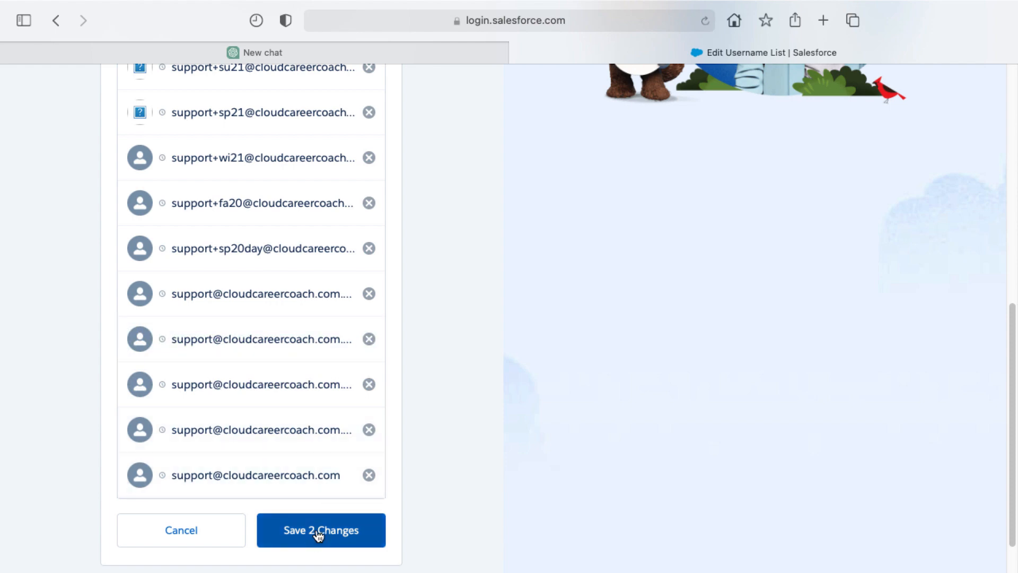
pyautogui.click(320, 530)
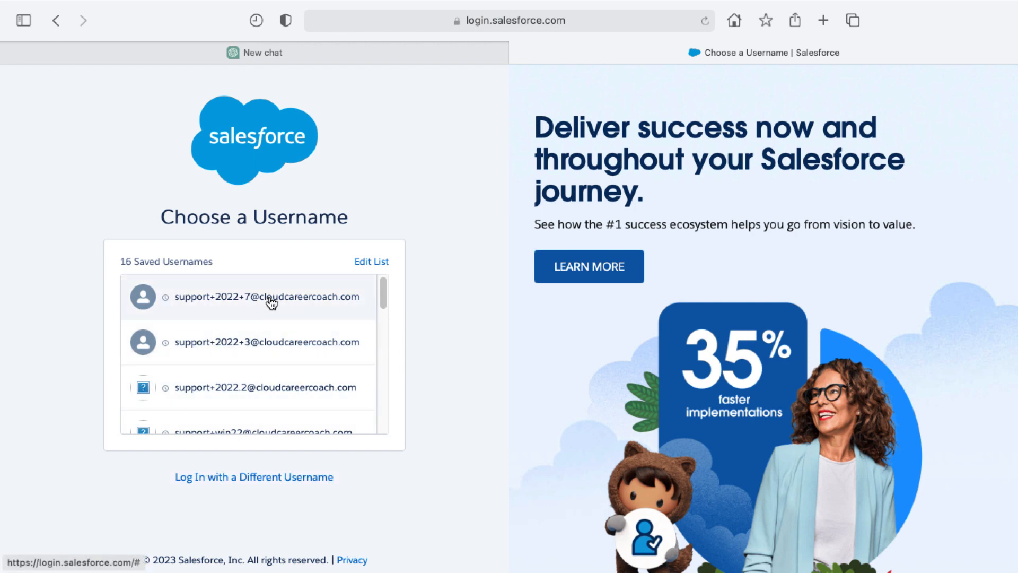
# Sign in with the top saved username and autofilled password, skipping phone registration.
pyautogui.click(271, 296)
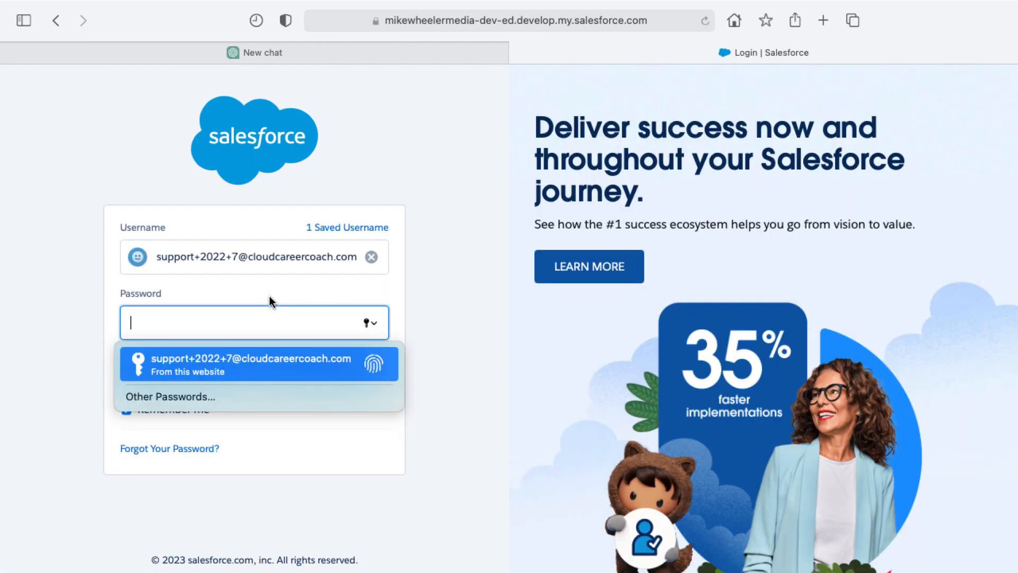
pyautogui.click(255, 362)
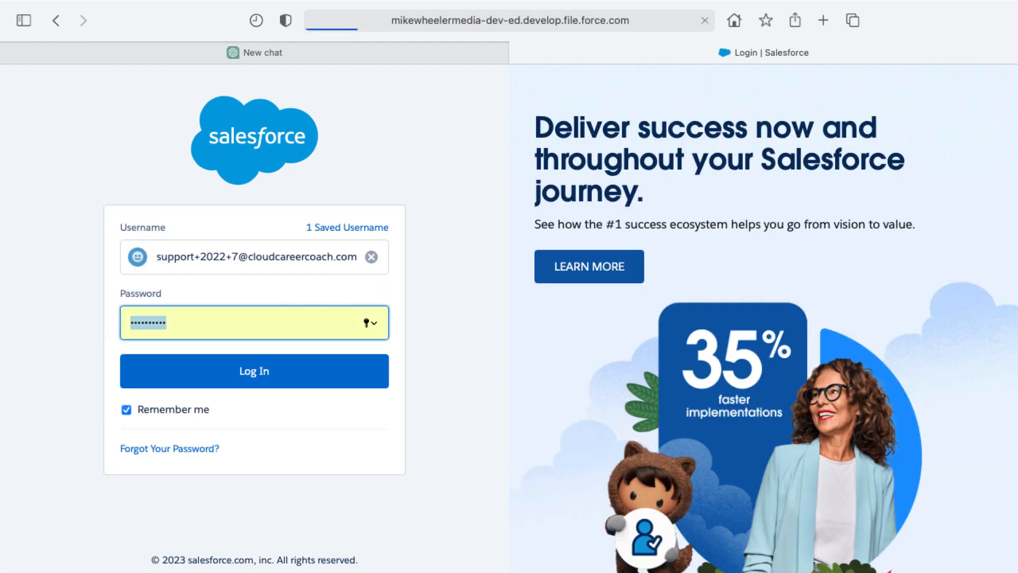
pyautogui.click(255, 371)
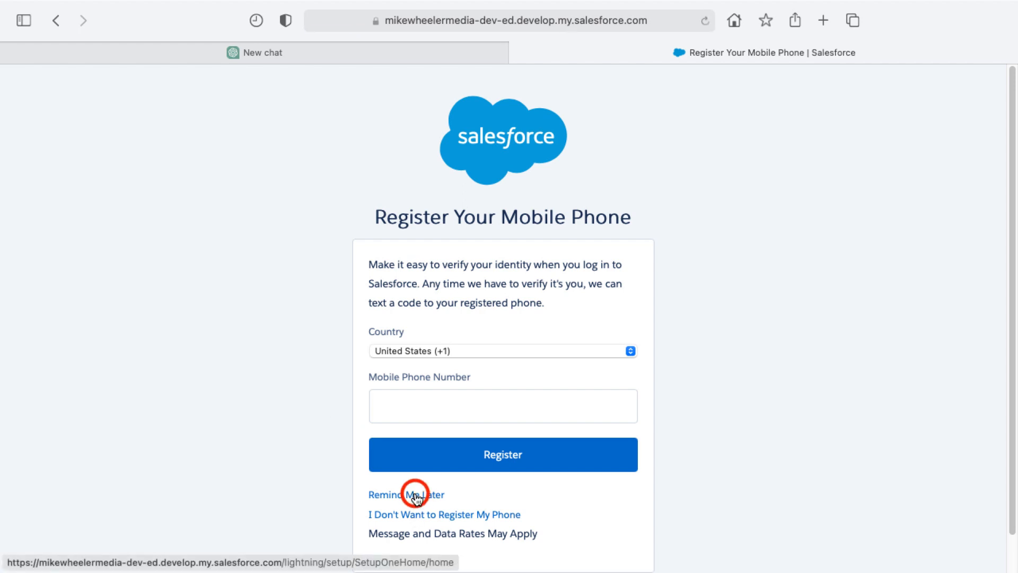
pyautogui.click(406, 494)
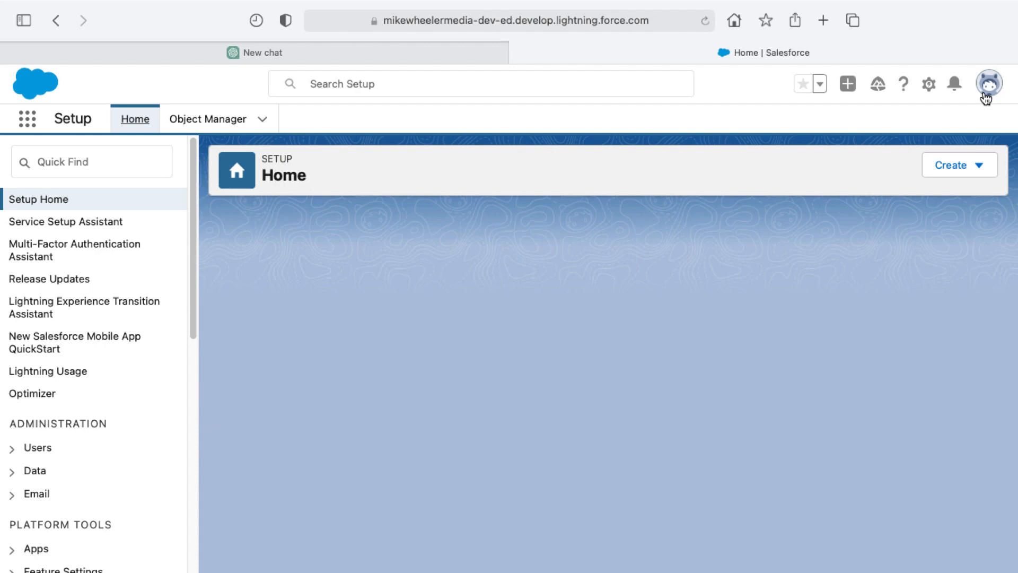
# Show the profile menu, now listing three usernames plus only 12 more.
pyautogui.click(988, 82)
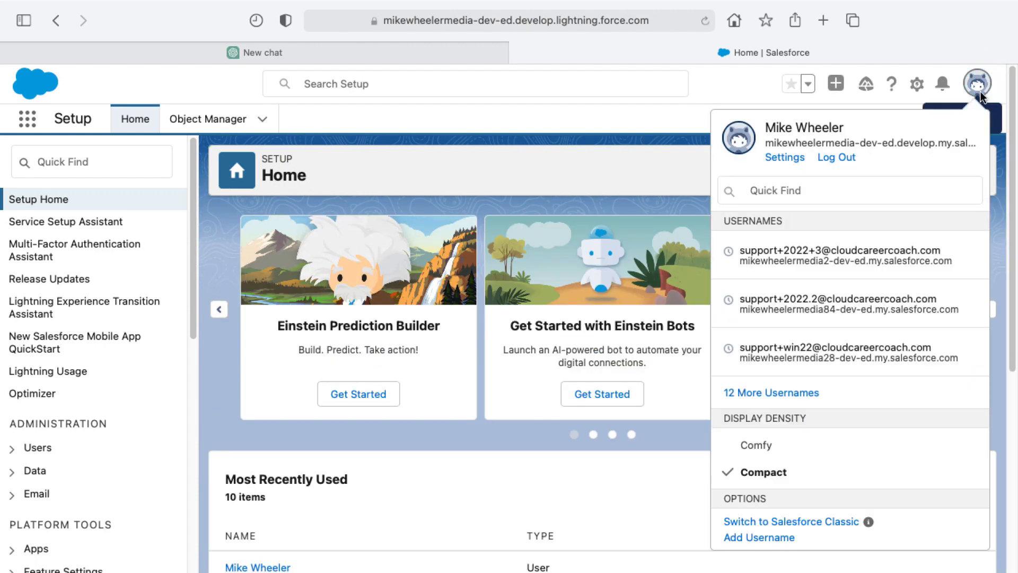